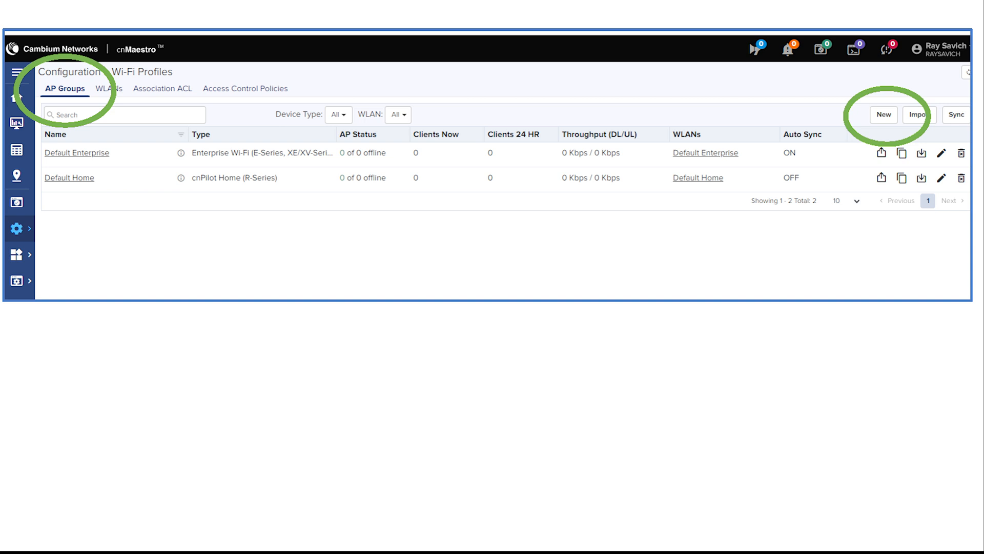
# Start a new AP Group form from the Wi-Fi Profiles AP Groups list.
pyautogui.click(882, 114)
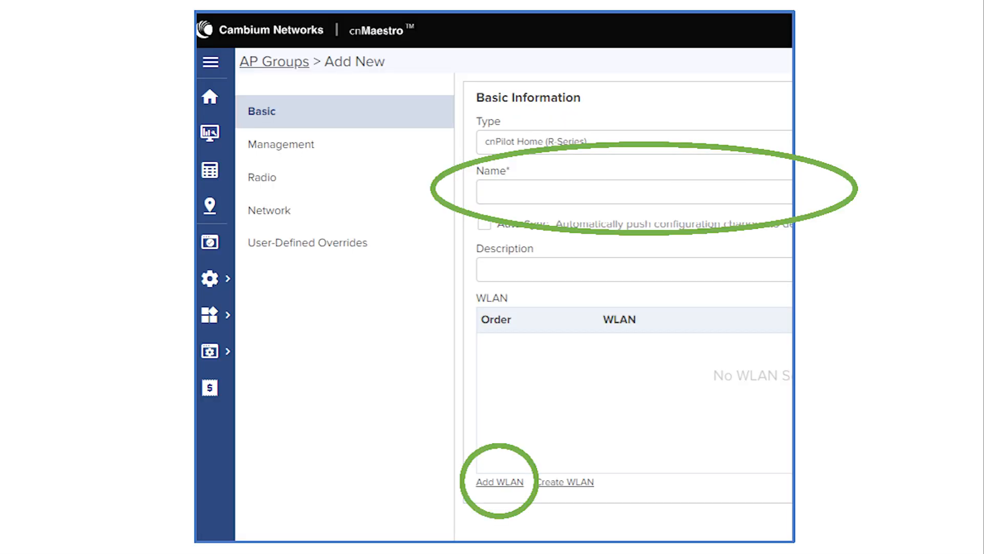